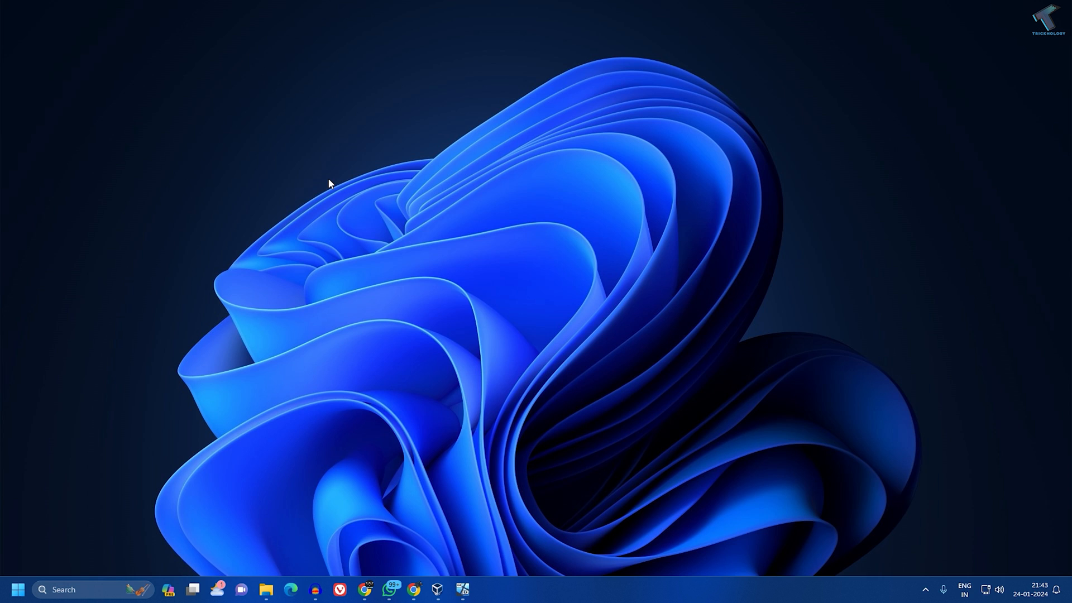
pyautogui.moveTo(265, 572)
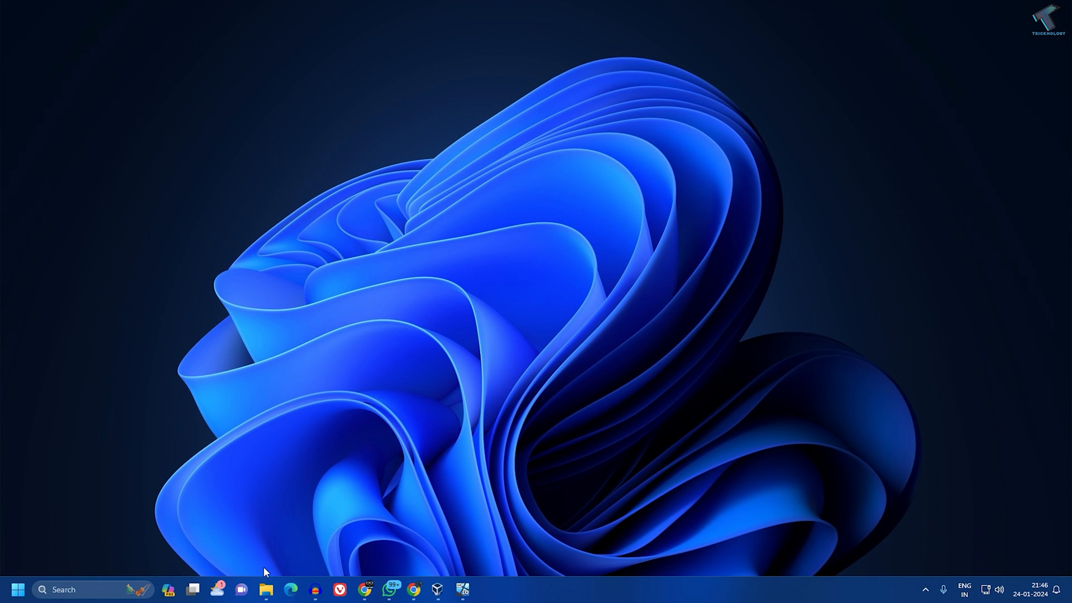
# Step: Launch File Explorer from the taskbar to list the computer's drives
pyautogui.click(266, 590)
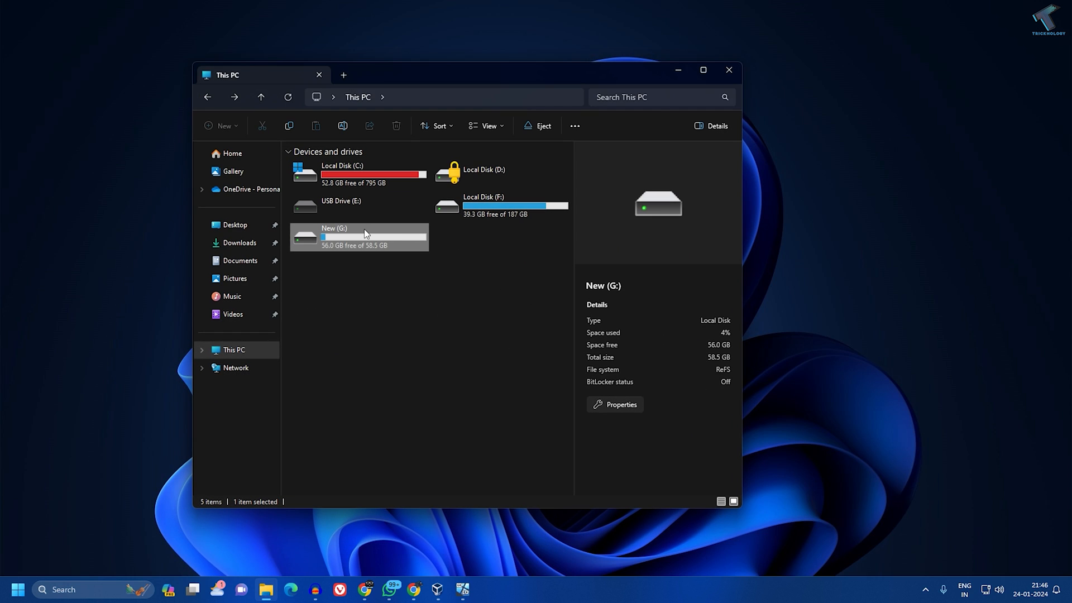
pyautogui.moveTo(361, 241)
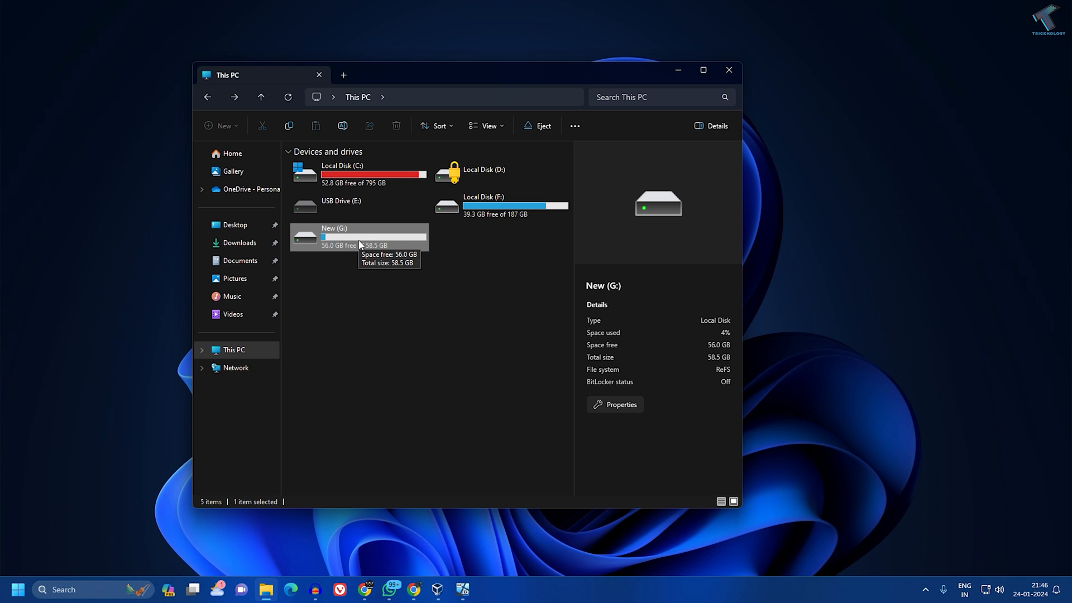
pyautogui.moveTo(393, 244)
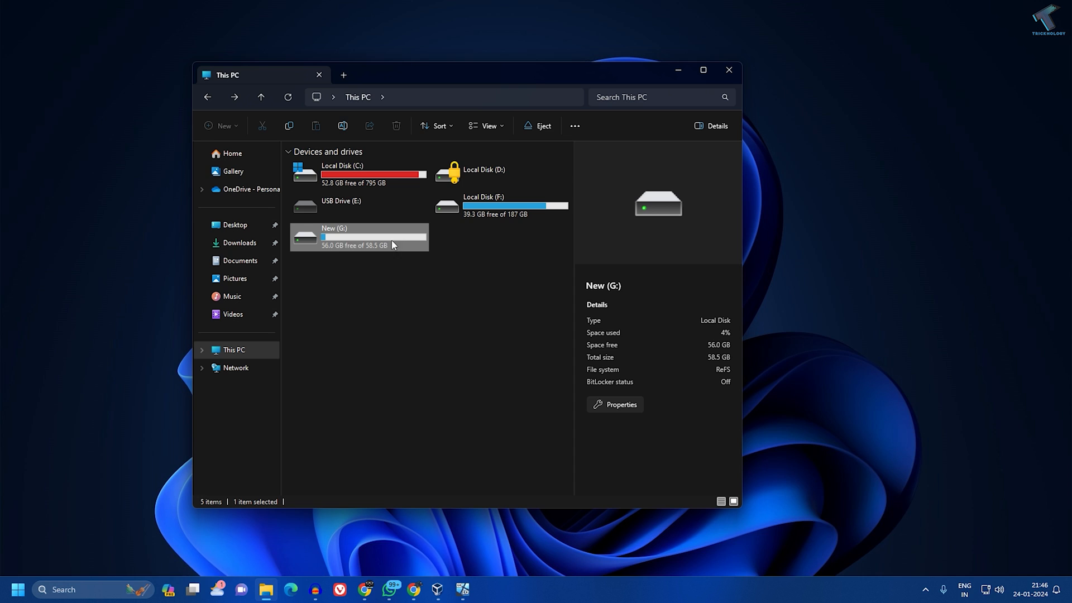
# Step: From New (G:) Properties, reach Advanced Security and start changing the drive's owner
pyautogui.rightClick(393, 243)
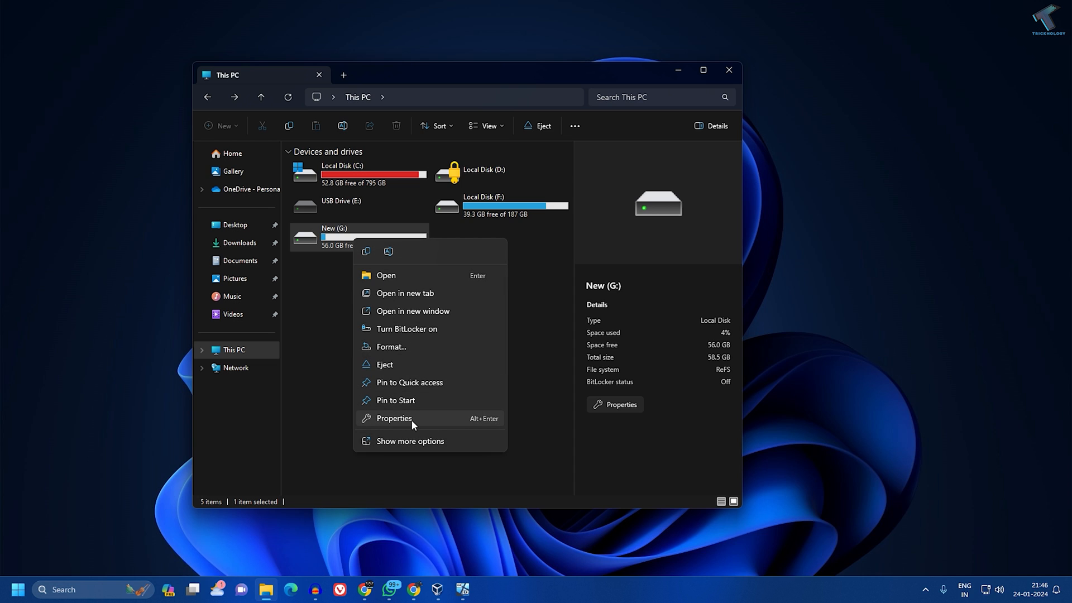
pyautogui.click(394, 418)
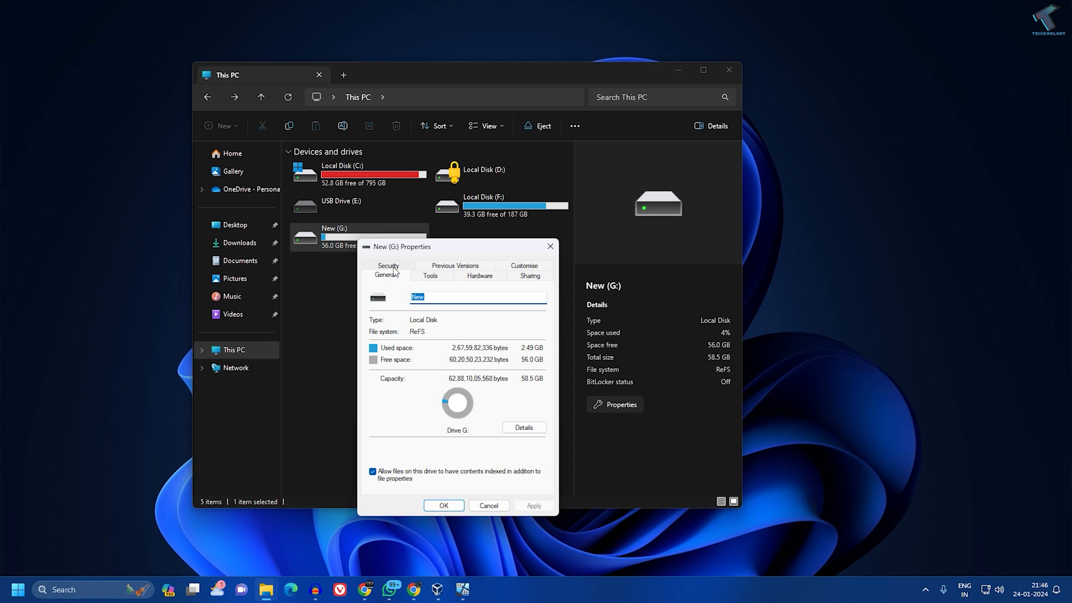
pyautogui.click(388, 266)
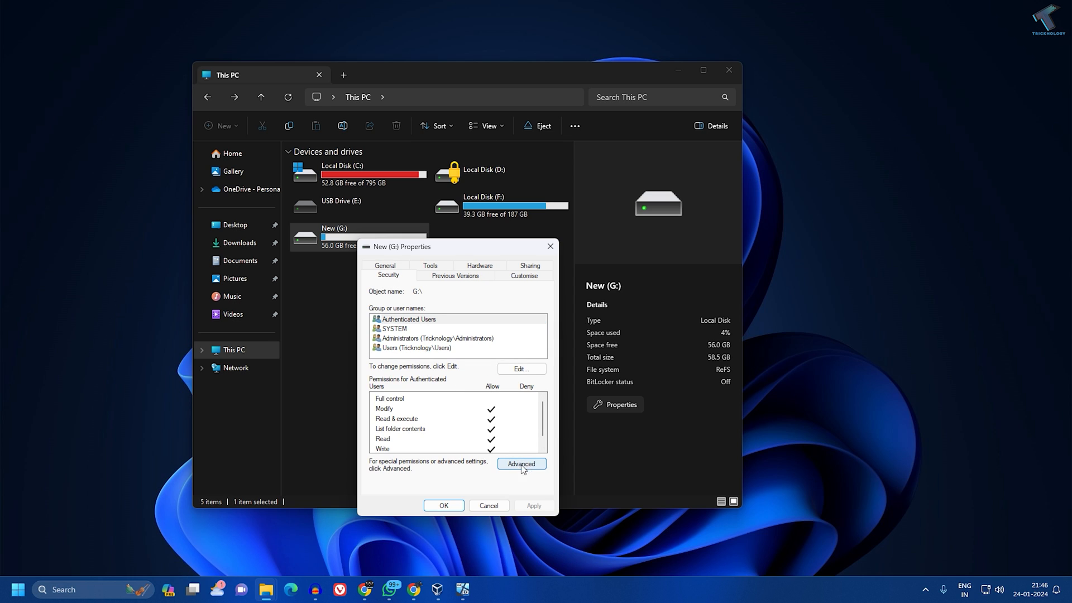
pyautogui.click(521, 463)
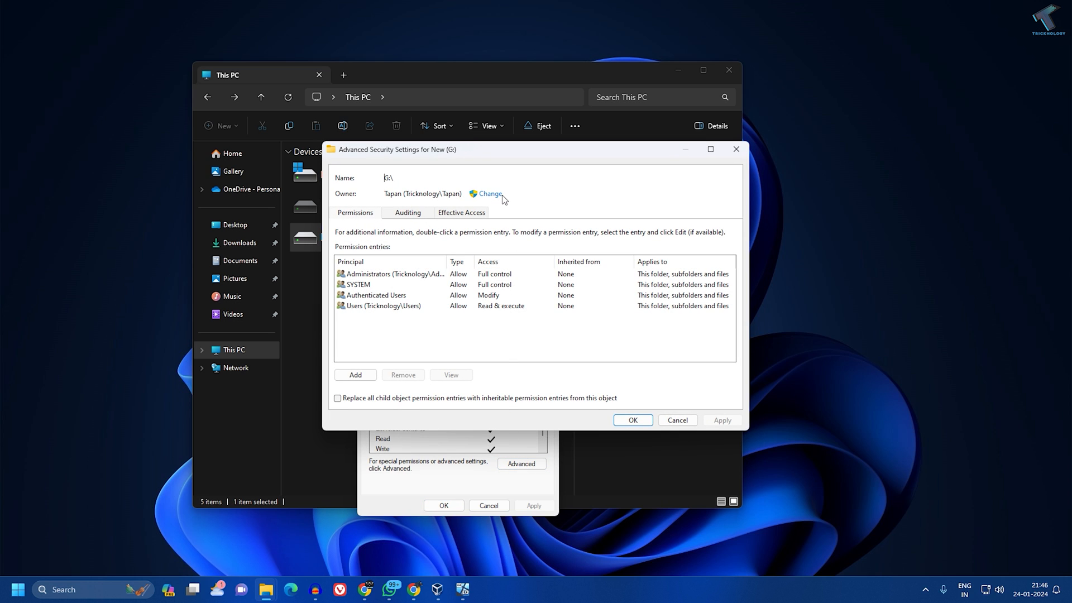
pyautogui.click(489, 194)
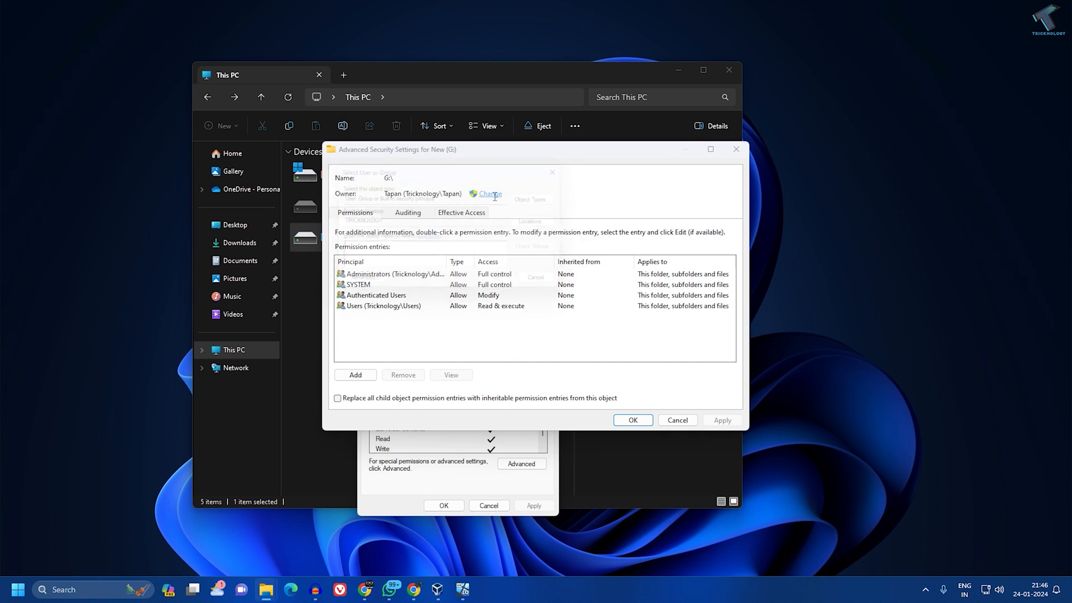
pyautogui.click(489, 193)
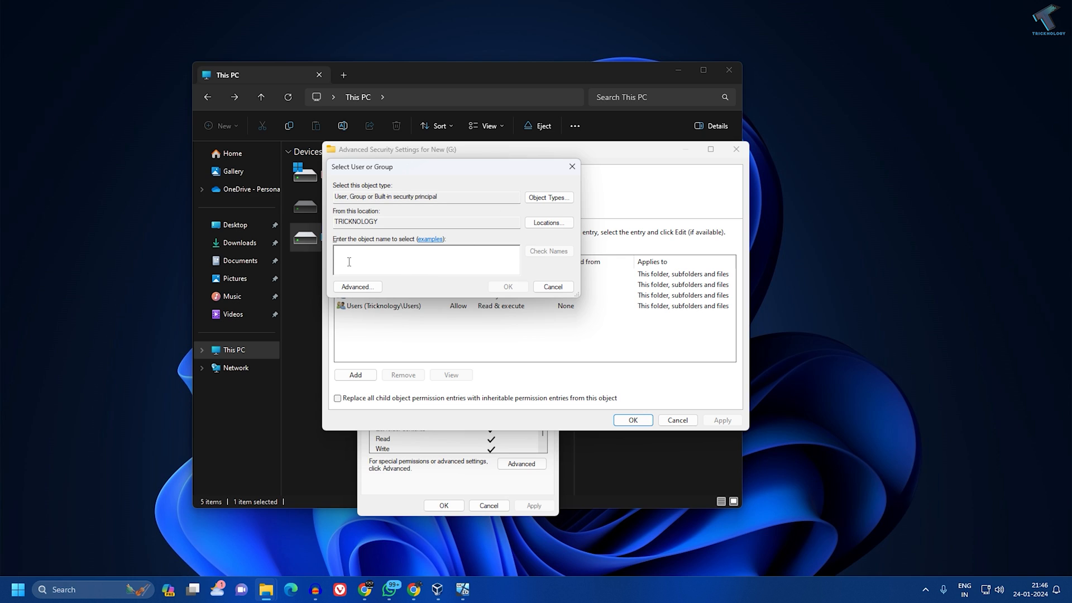
pyautogui.moveTo(368, 282)
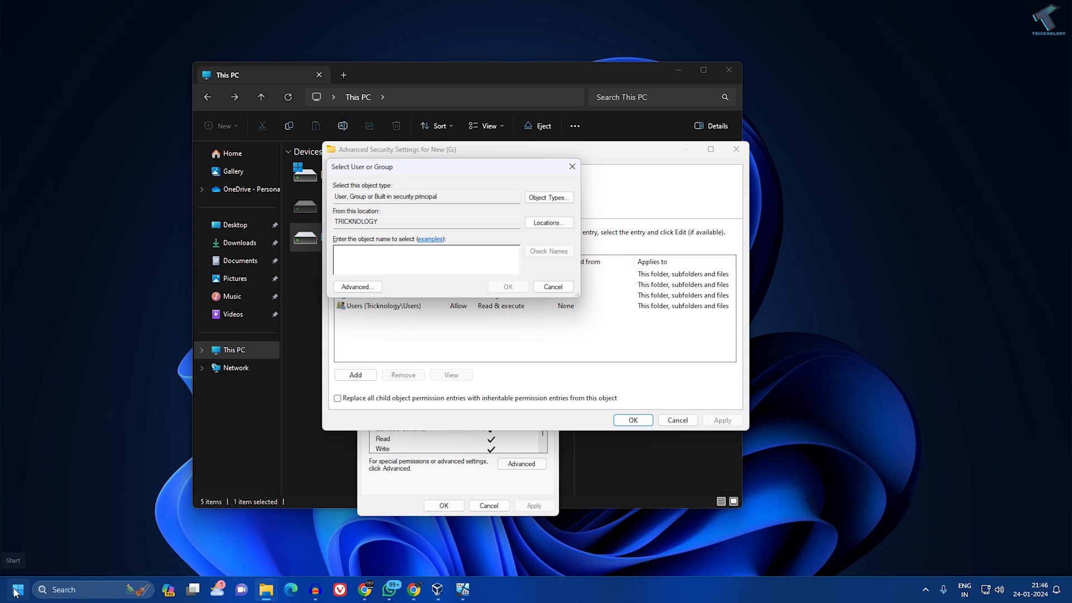
# Step: Launch cmd and run net user to list the computer's user accounts
pyautogui.write('cmd')
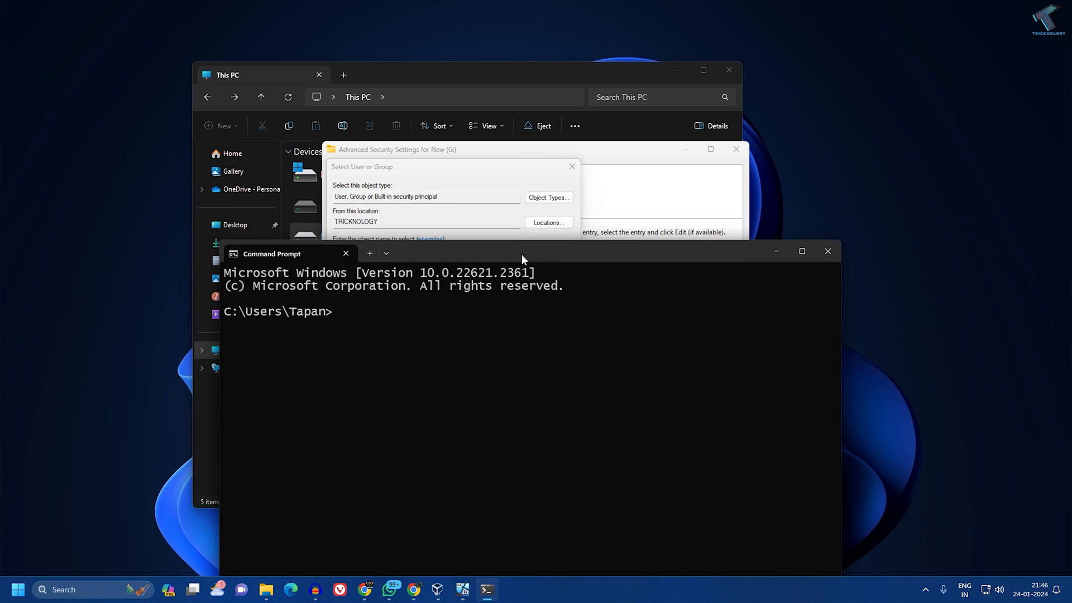
pyautogui.write('net user')
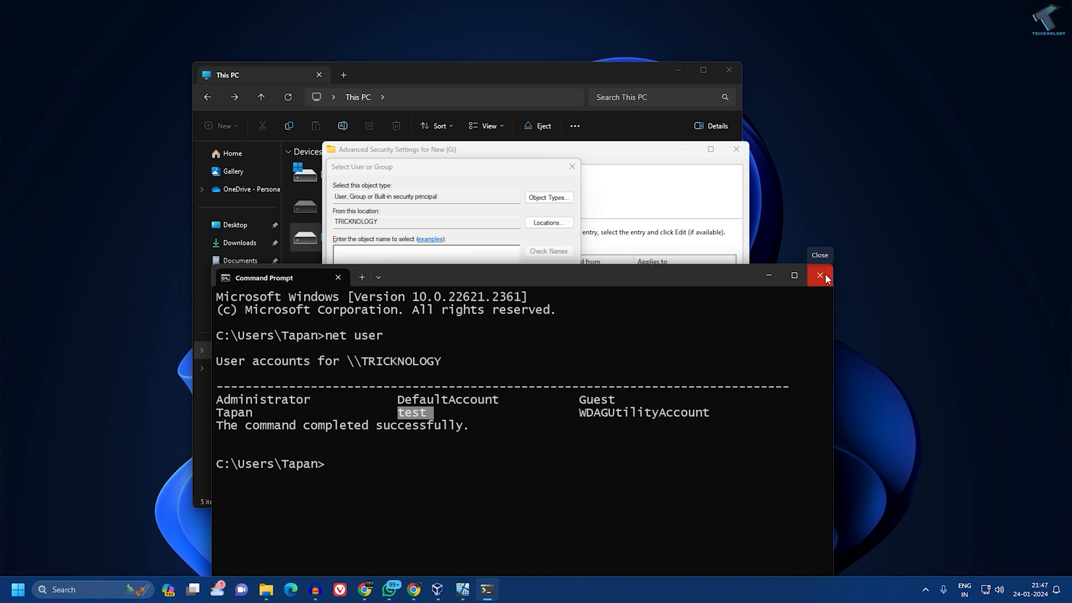
# Step: Close Command Prompt and set the checked account 'test' as drive G:'s owner
pyautogui.click(820, 276)
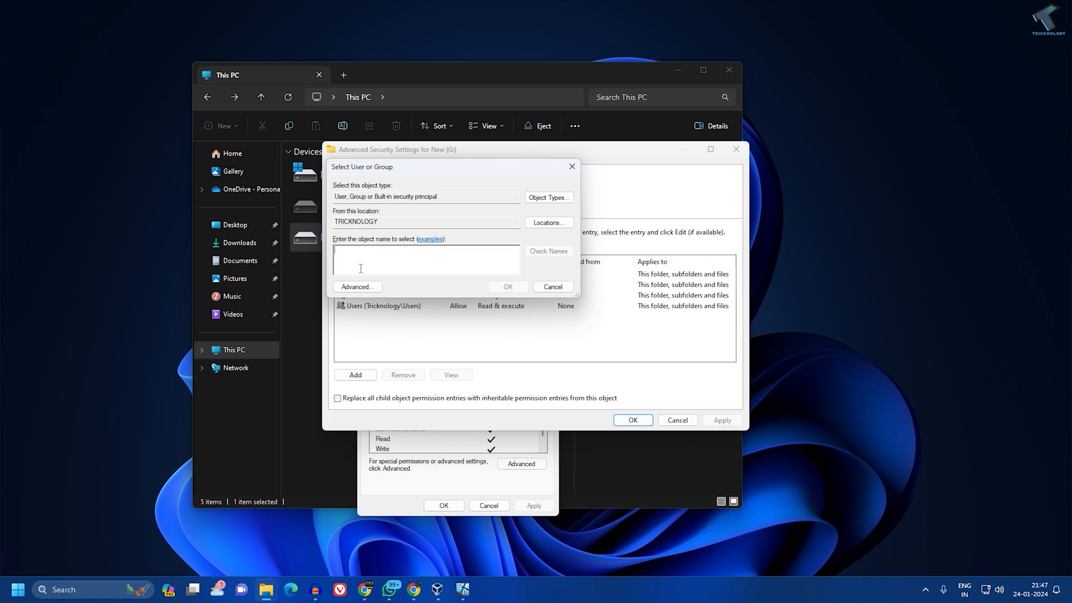
pyautogui.write('test')
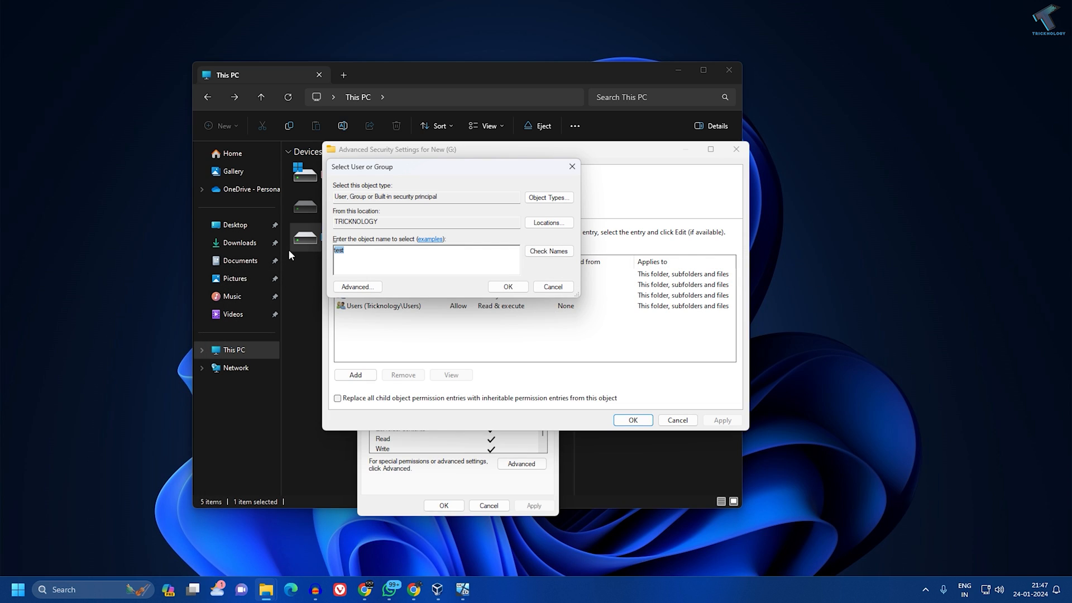
pyautogui.click(548, 251)
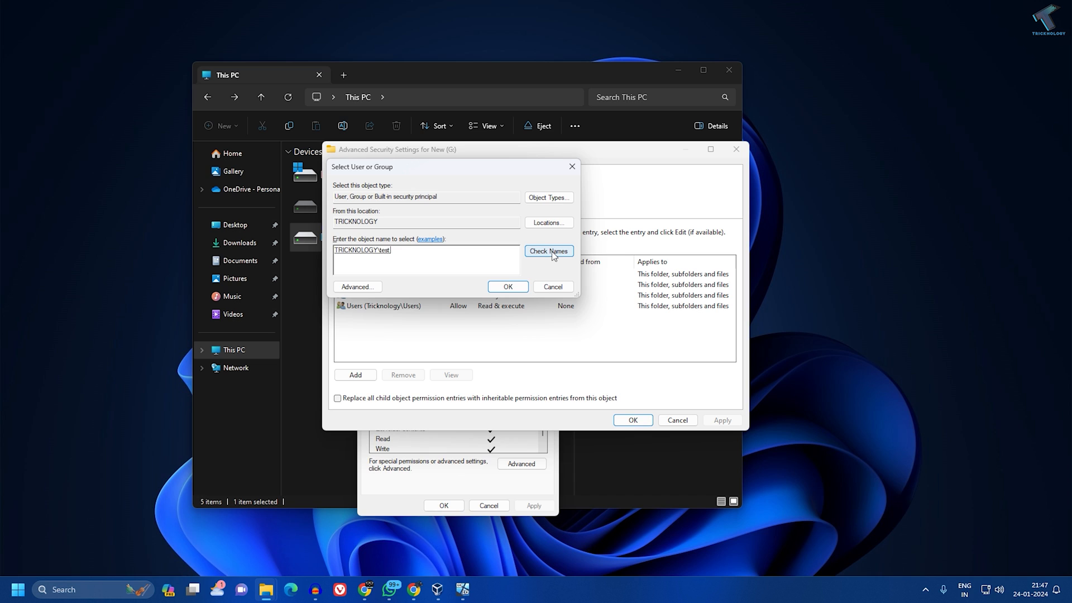
pyautogui.click(507, 287)
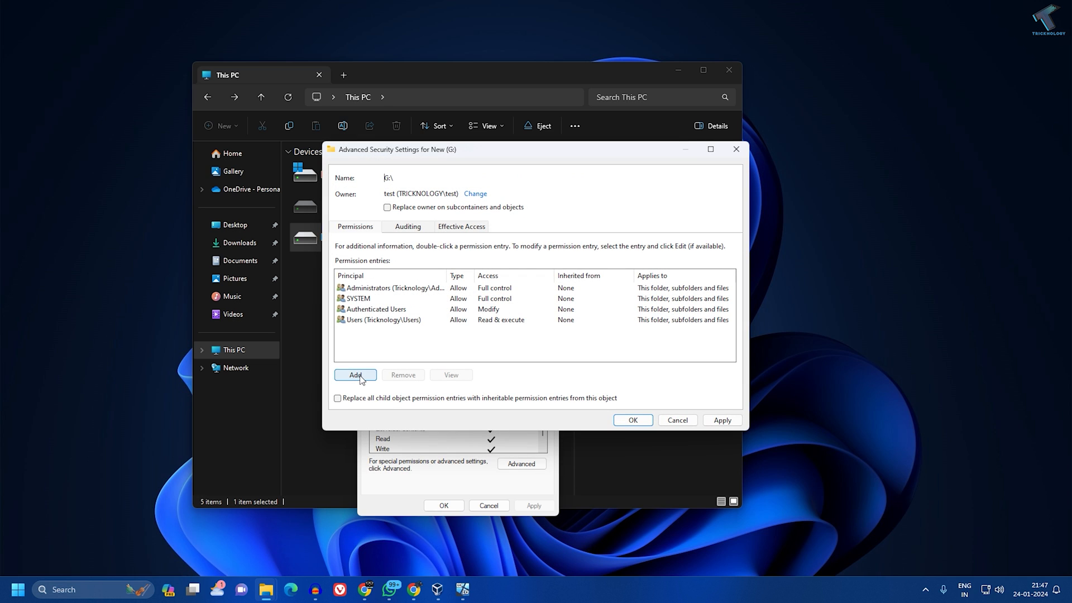
# Step: Add a permission entry for principal 'test' with Full control on drive G:
pyautogui.click(355, 375)
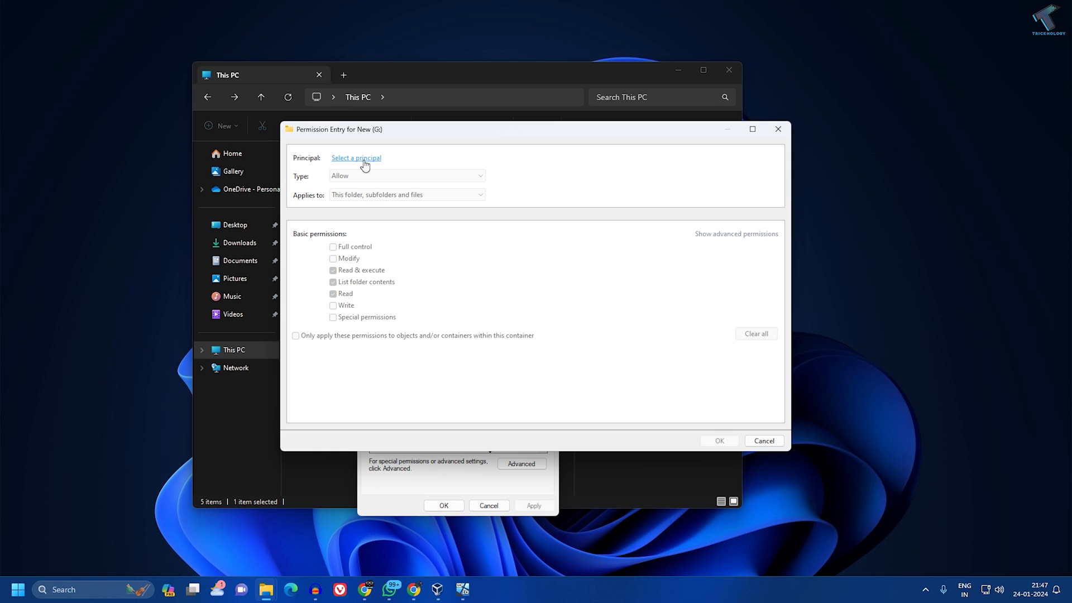
pyautogui.click(355, 157)
pyautogui.write('test')
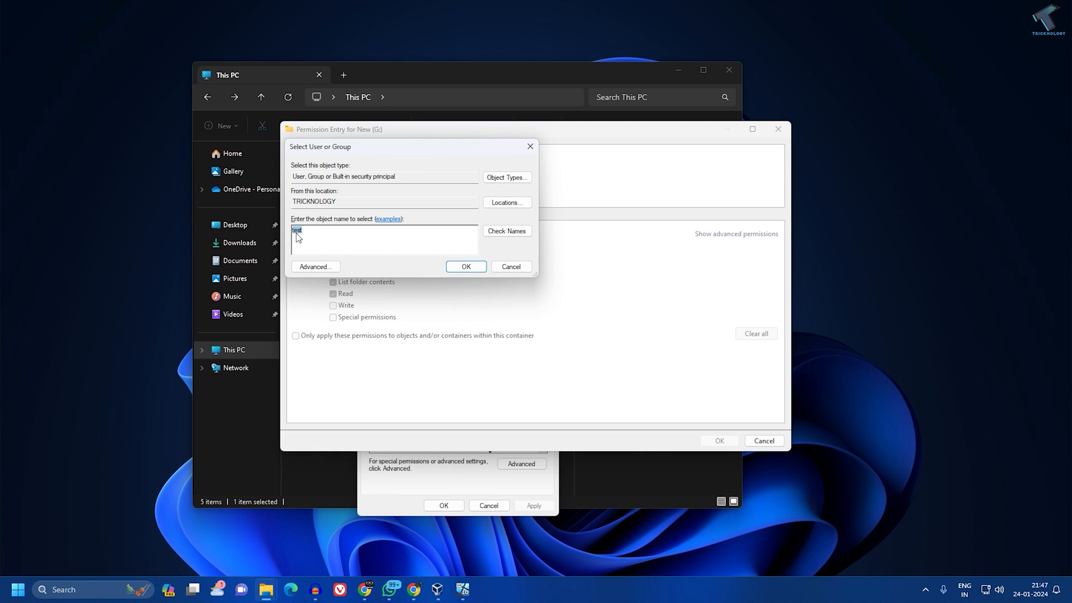
pyautogui.click(507, 230)
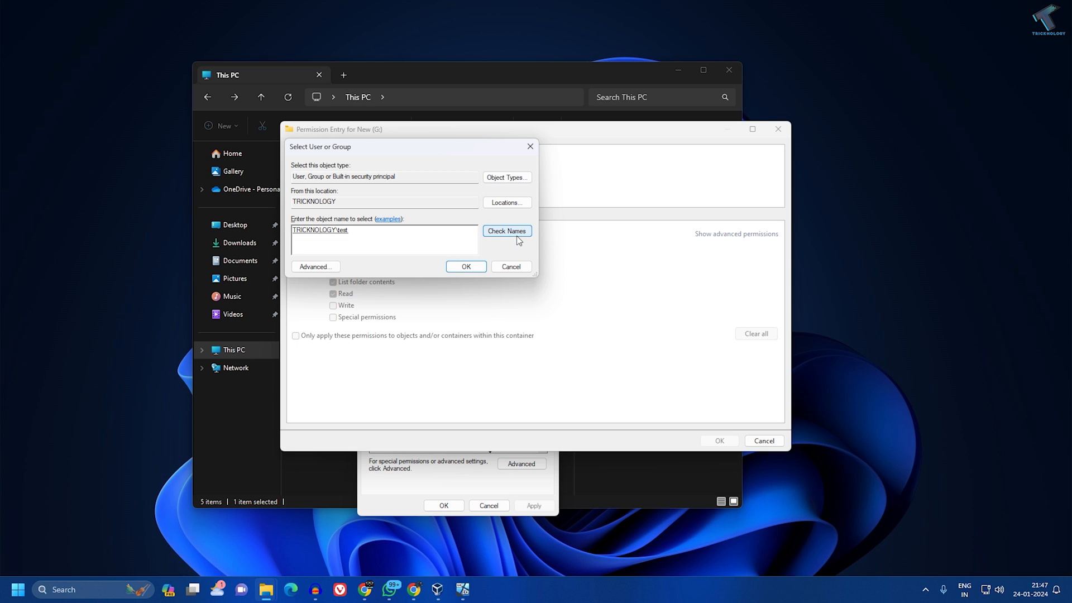
pyautogui.click(464, 265)
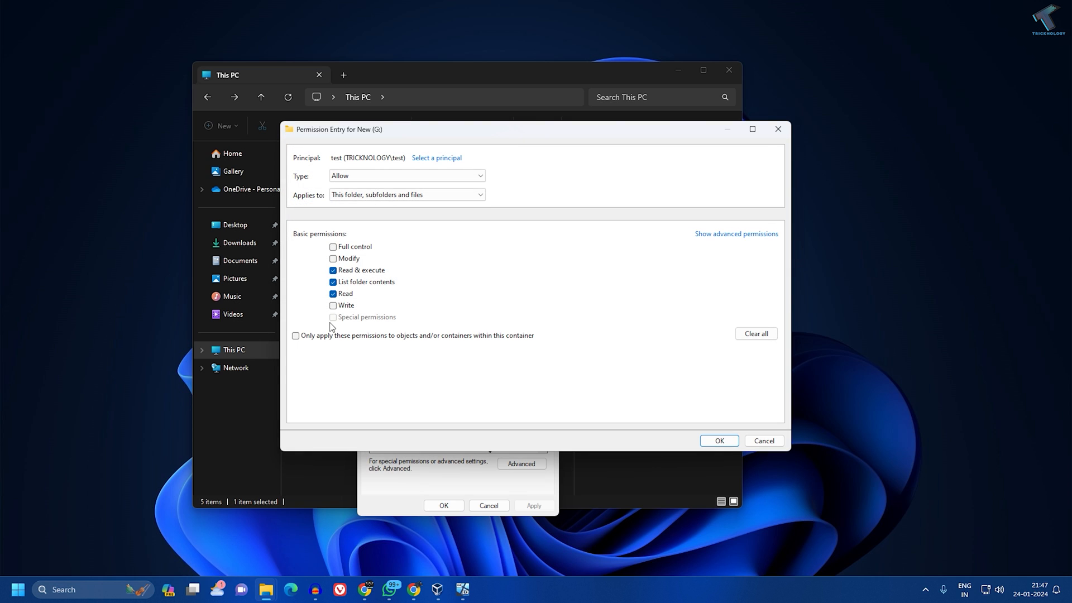
pyautogui.click(333, 247)
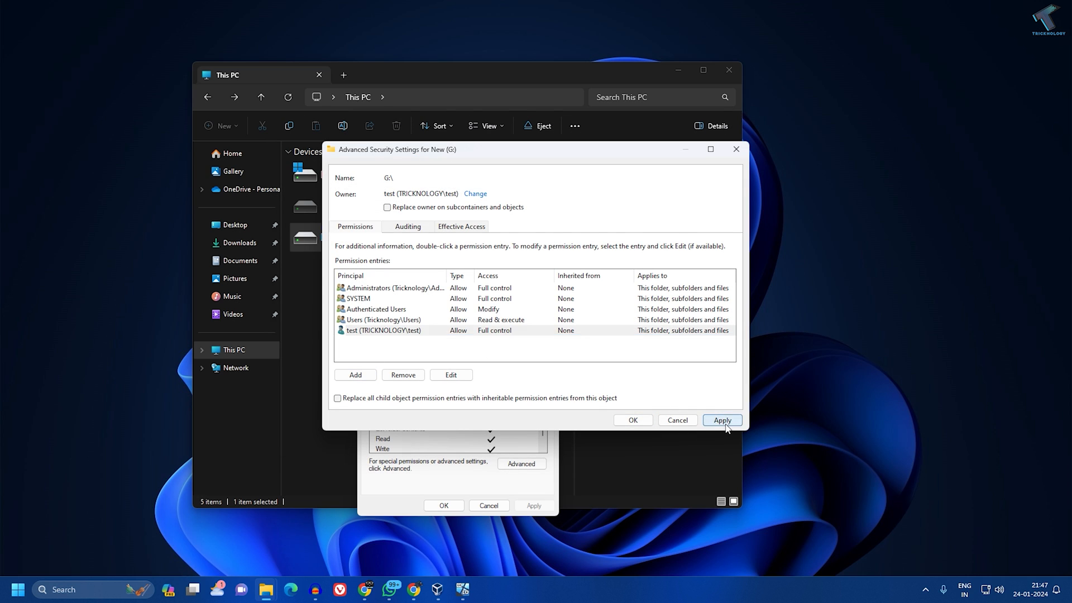
# Step: Apply the owner change, then confirm Full control for test in the editable permissions list
pyautogui.click(722, 420)
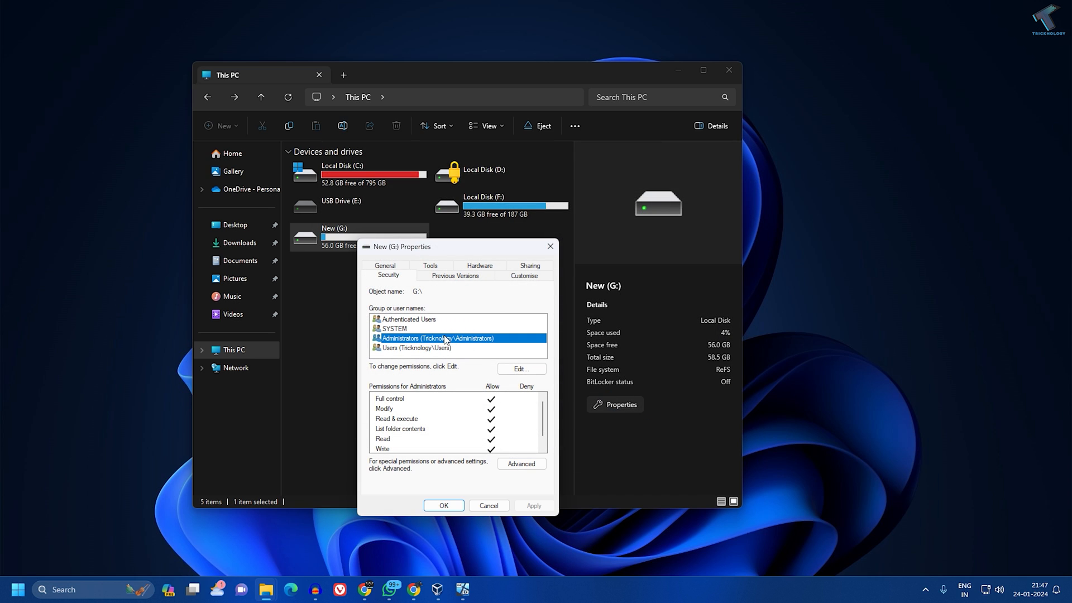
pyautogui.moveTo(522, 370)
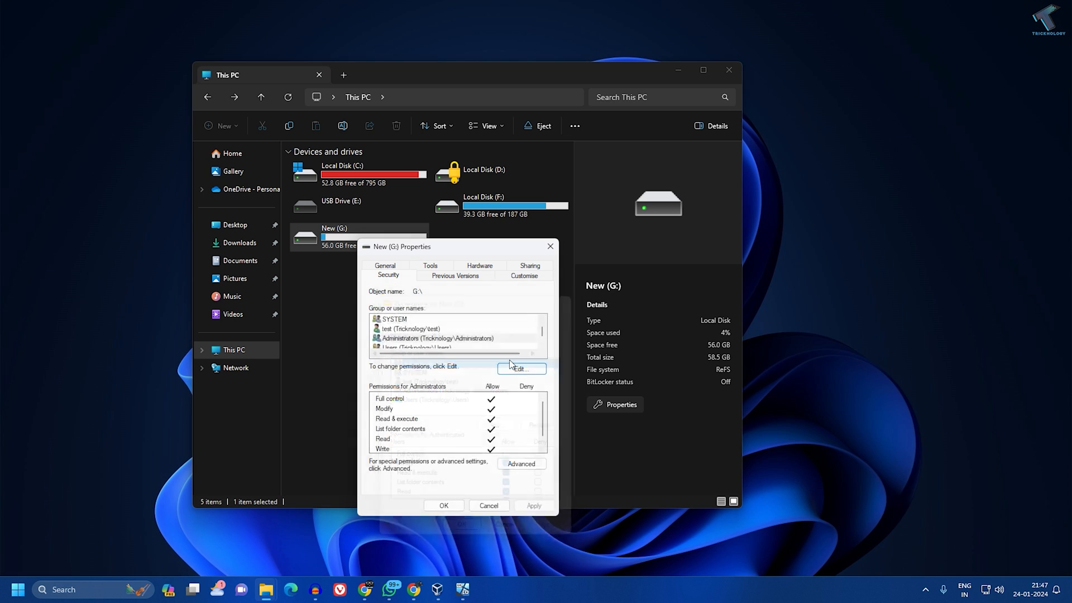
pyautogui.click(521, 368)
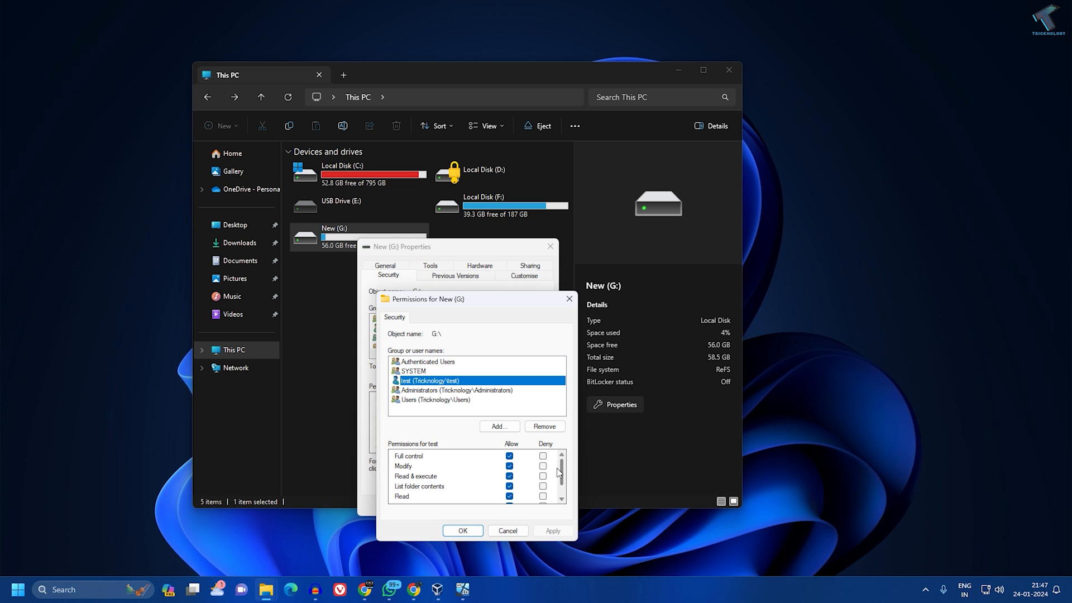
pyautogui.scroll(-3)
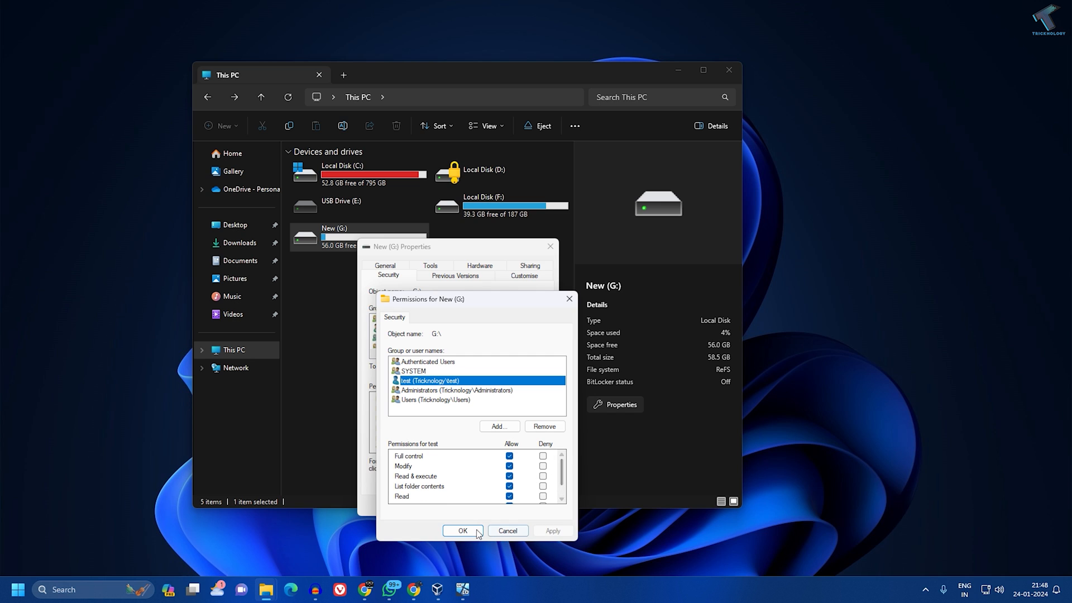
pyautogui.click(462, 530)
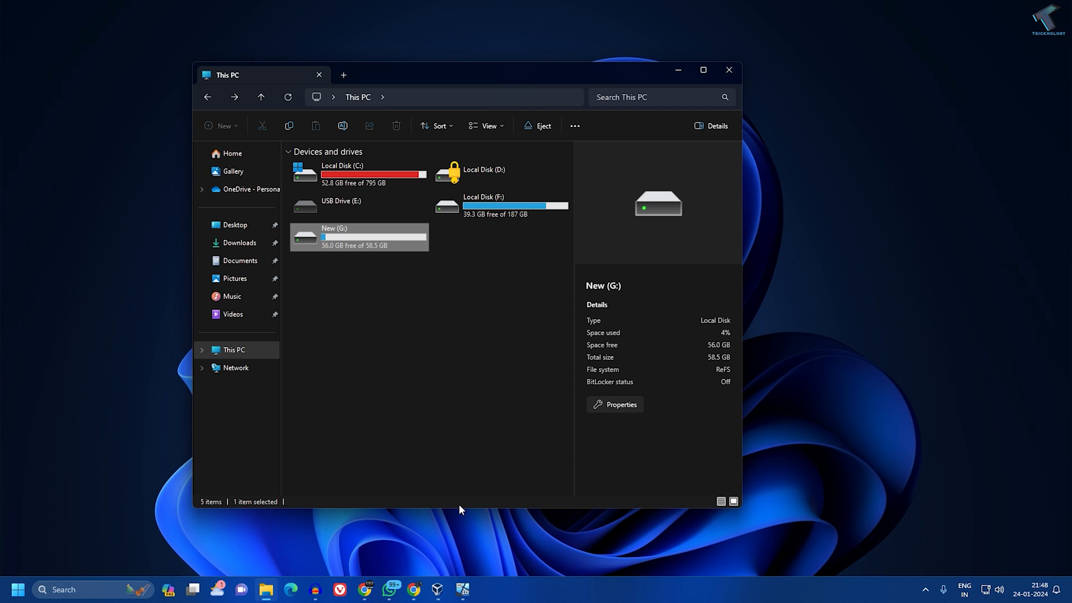
pyautogui.moveTo(472, 359)
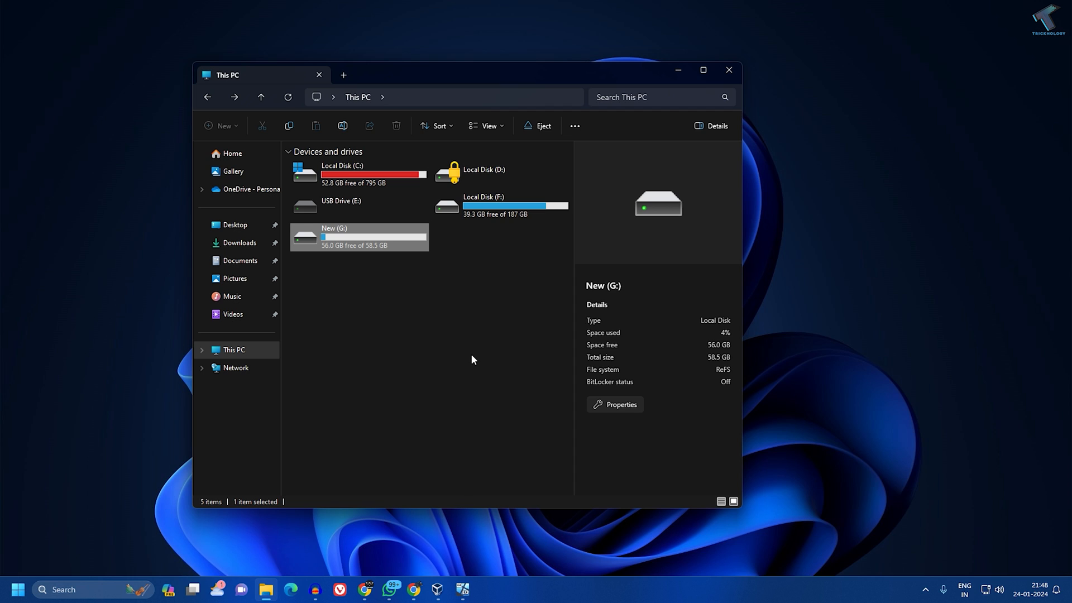
pyautogui.moveTo(885, 65)
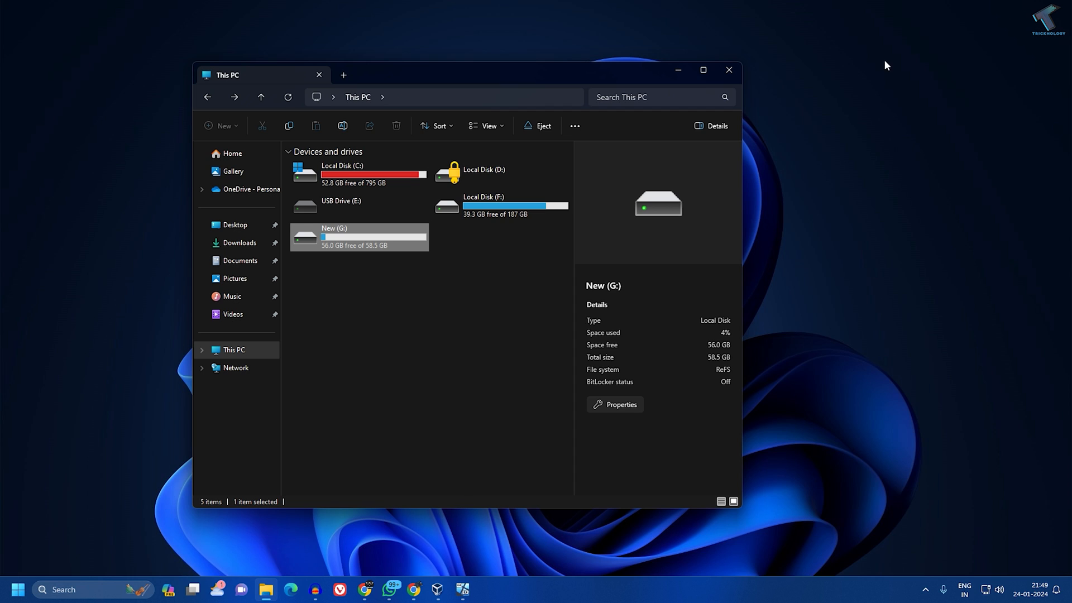
pyautogui.moveTo(572, 330)
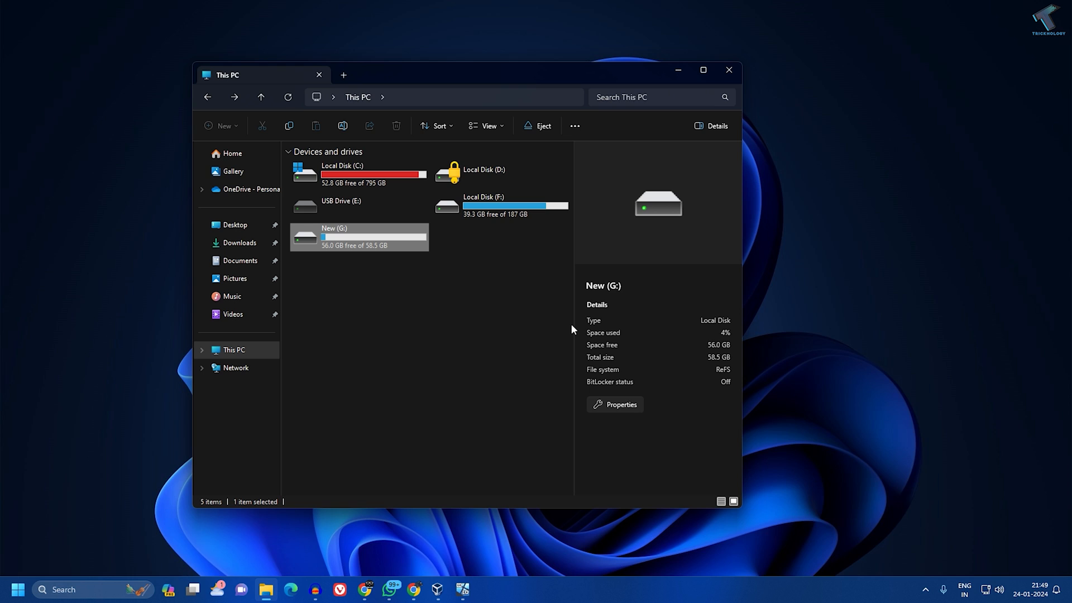
pyautogui.moveTo(490, 431)
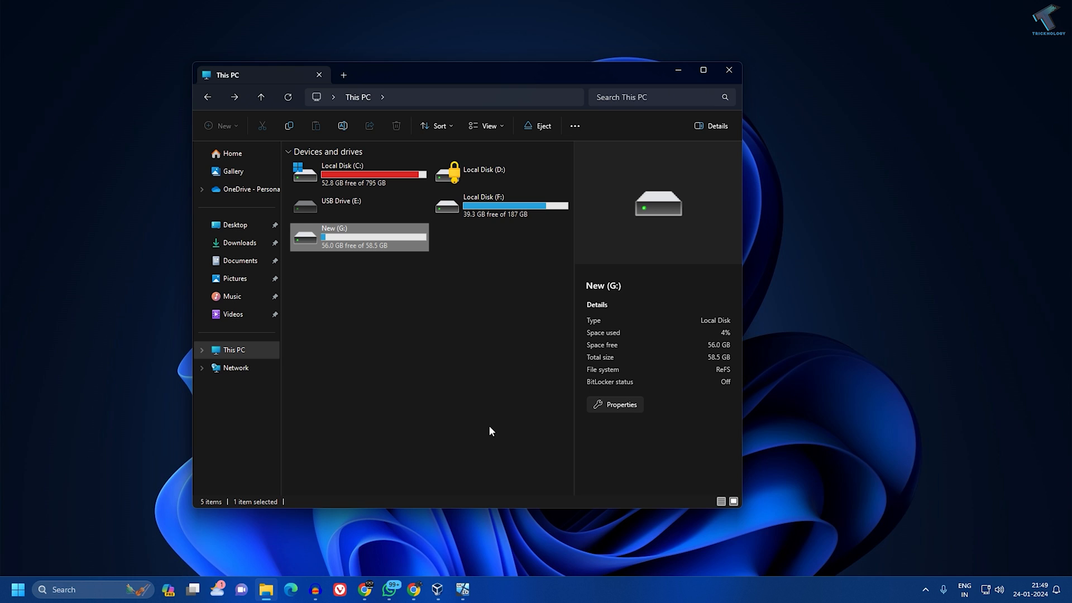
pyautogui.moveTo(479, 414)
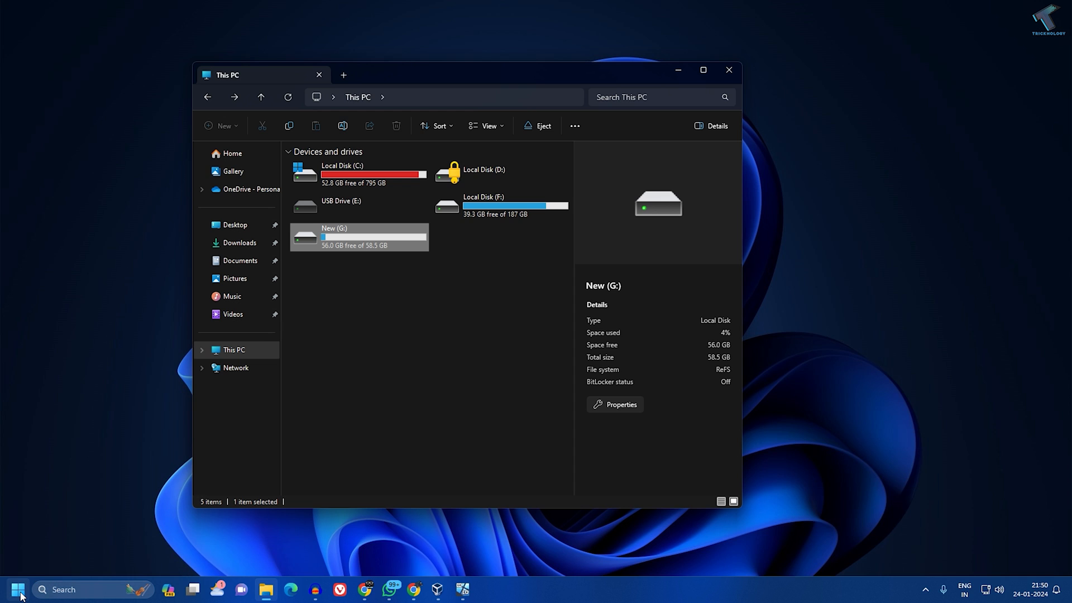
# Step: Search Start for cmd and run Command Prompt as administrator
pyautogui.click(17, 590)
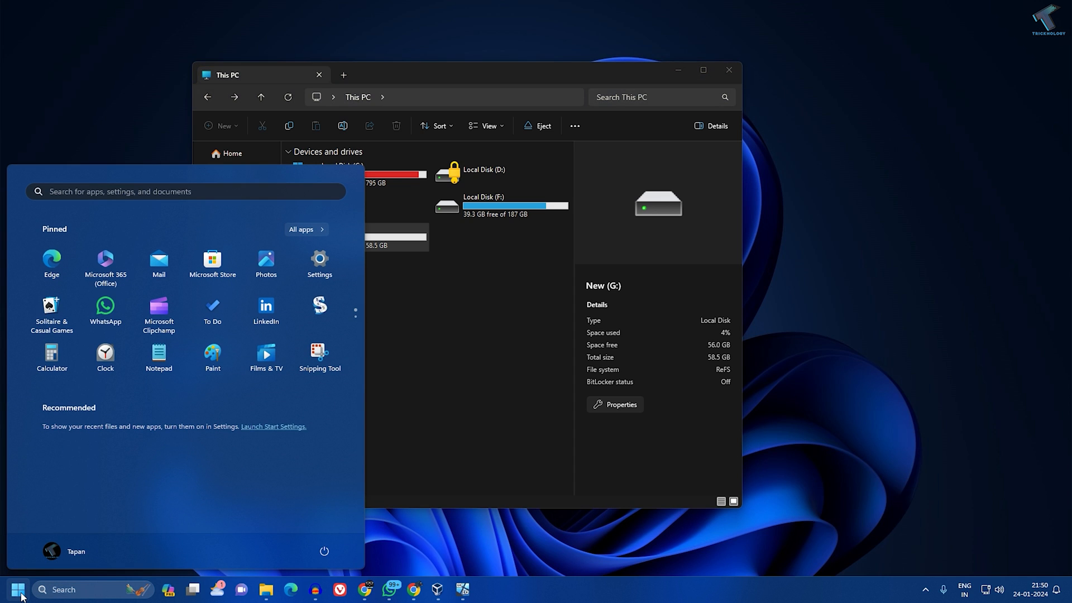
pyautogui.write('cmd')
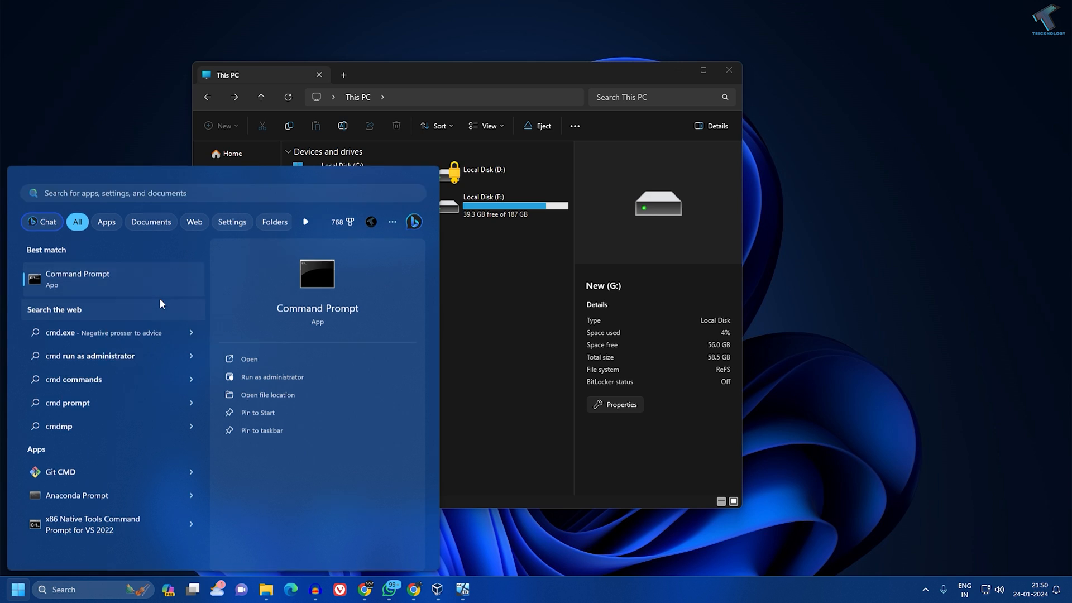
pyautogui.click(271, 376)
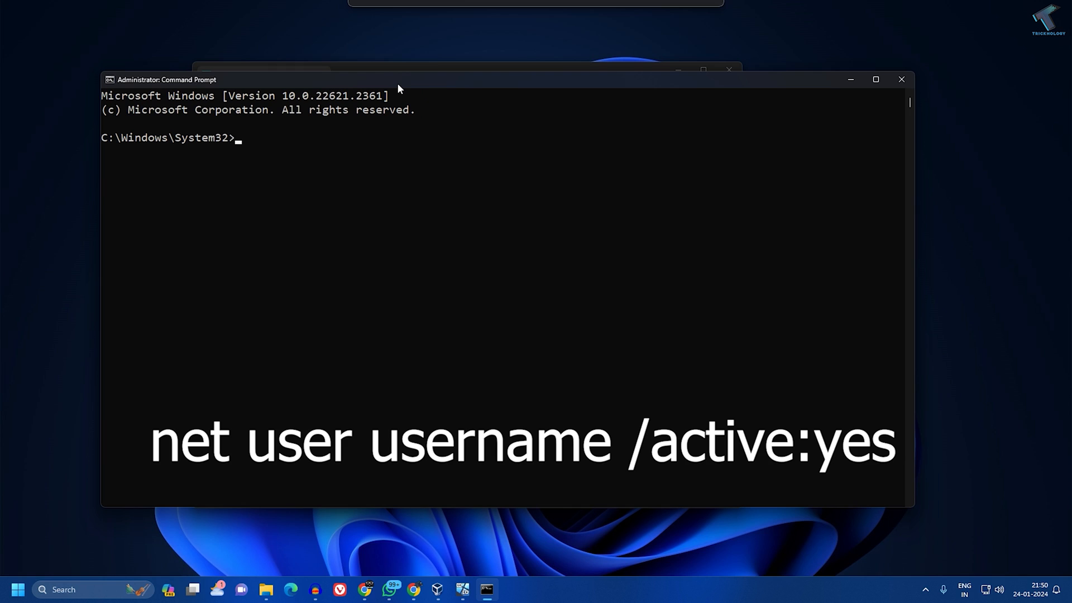
# Step: Run net user test /active:yes and highlight the success message
pyautogui.write('net user')
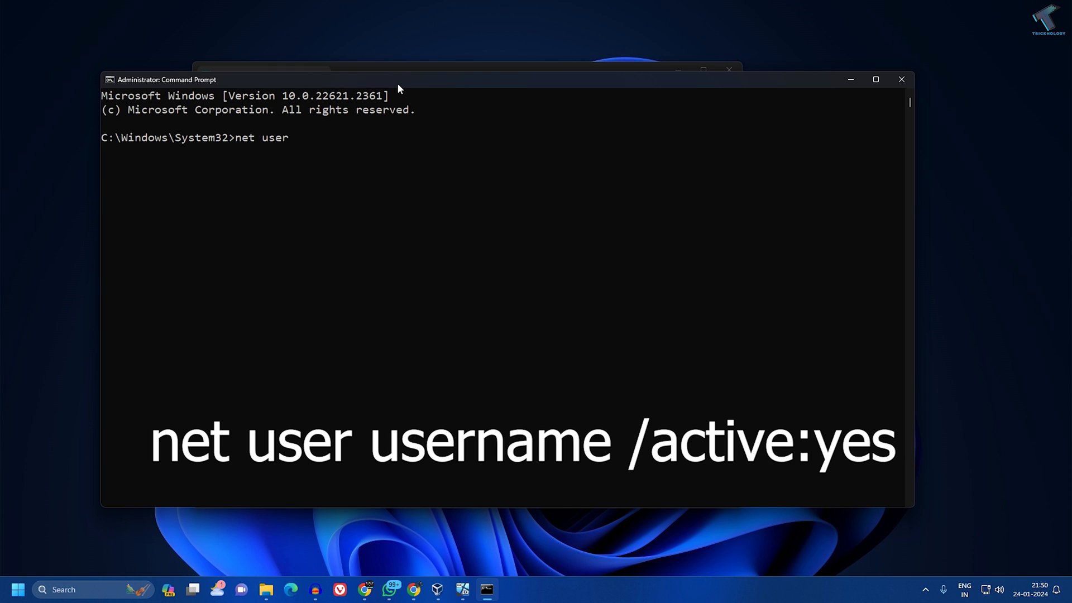
pyautogui.write('test /')
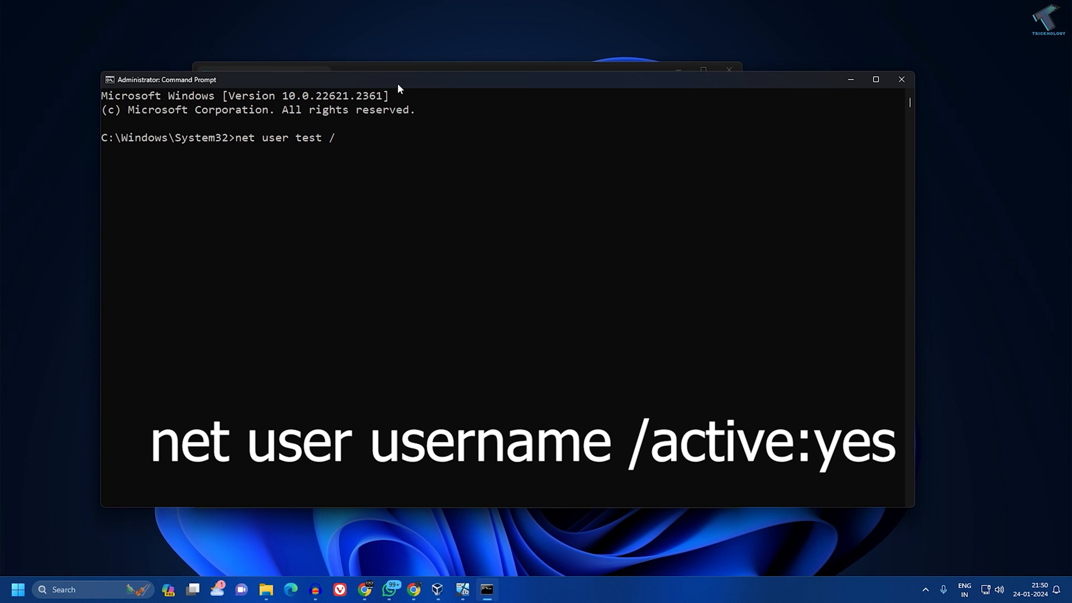
pyautogui.write('active:')
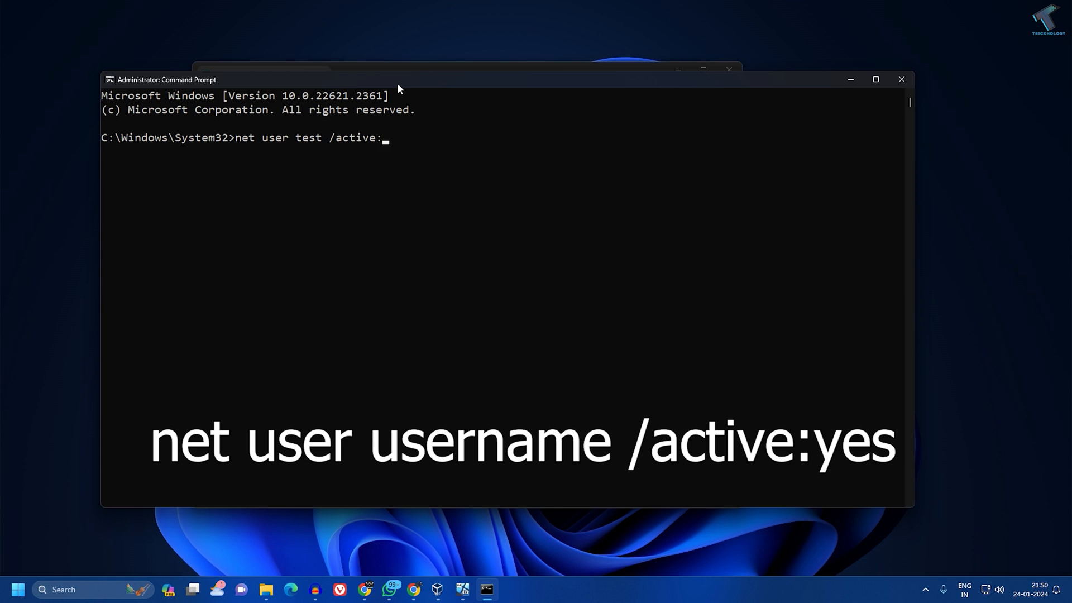
pyautogui.write('yes')
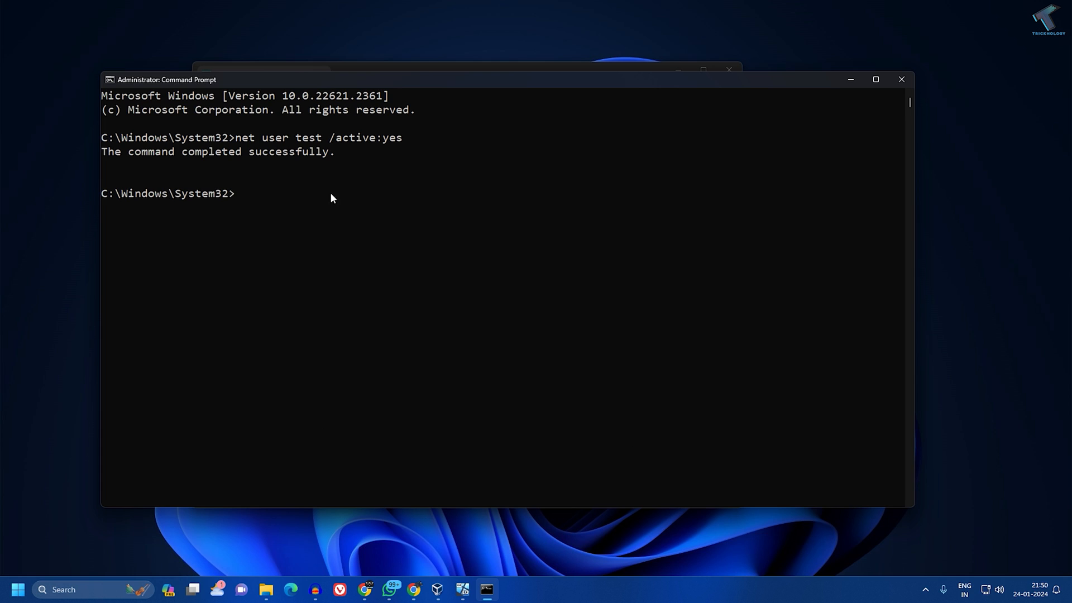
pyautogui.moveTo(328, 138); pyautogui.dragTo(402, 137)
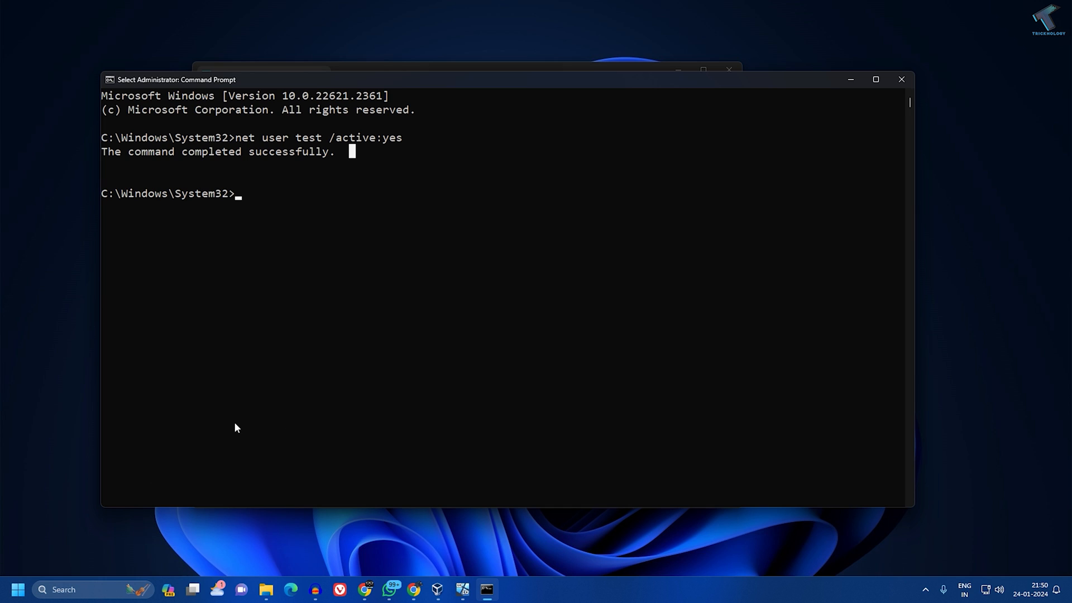
pyautogui.moveTo(87, 524)
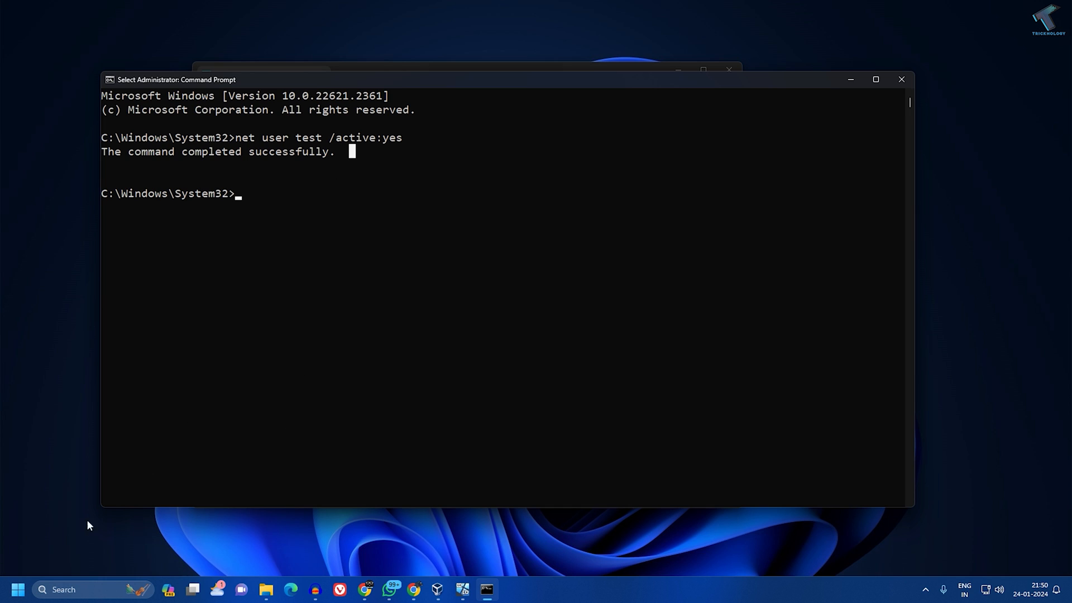
pyautogui.moveTo(17, 589)
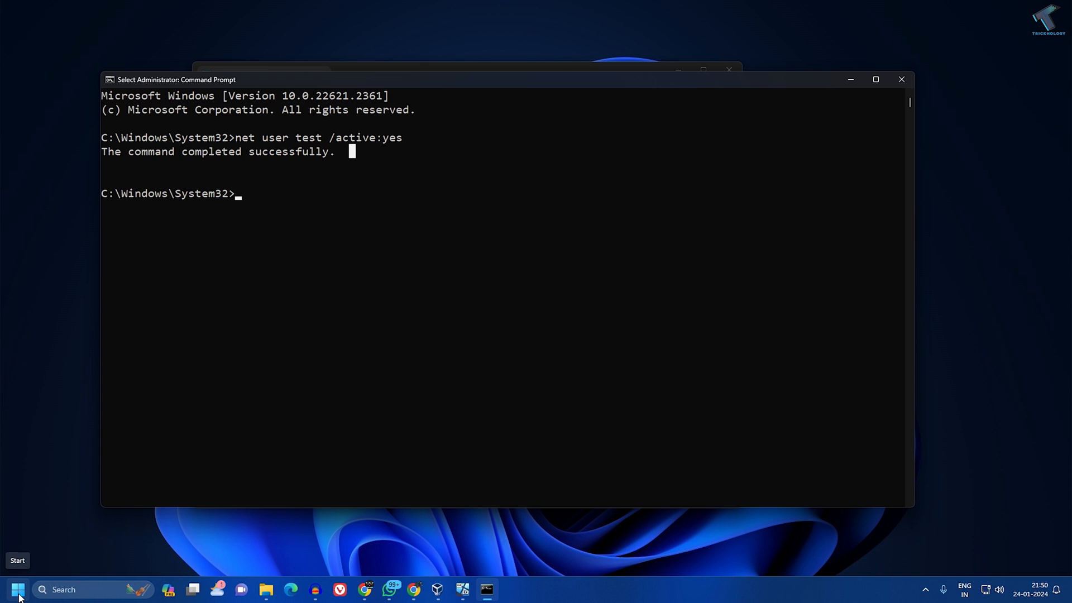
# Step: Search Start for lusrmgr.msc to open Local Users and Groups
pyautogui.click(16, 590)
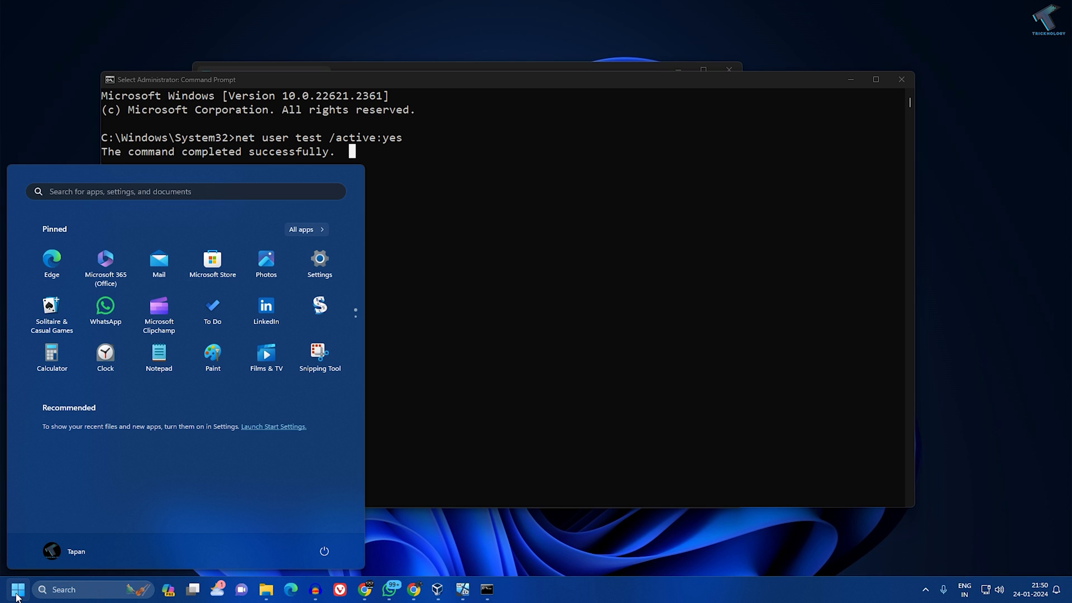
pyautogui.write('lu')
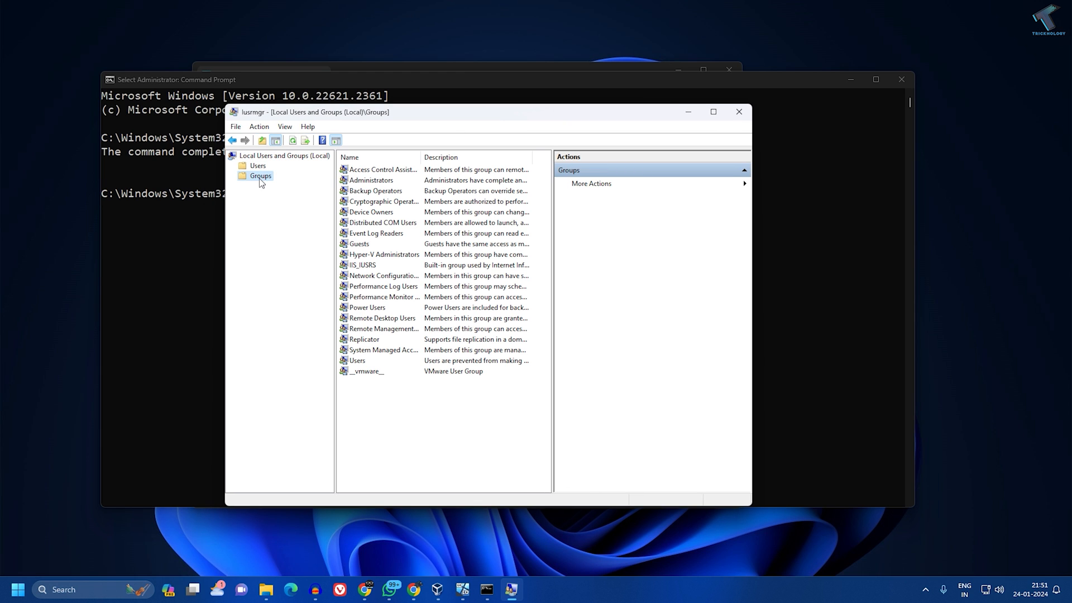
# Step: Add the checked account 'test' to the Administrators group and close the tool
pyautogui.click(371, 179)
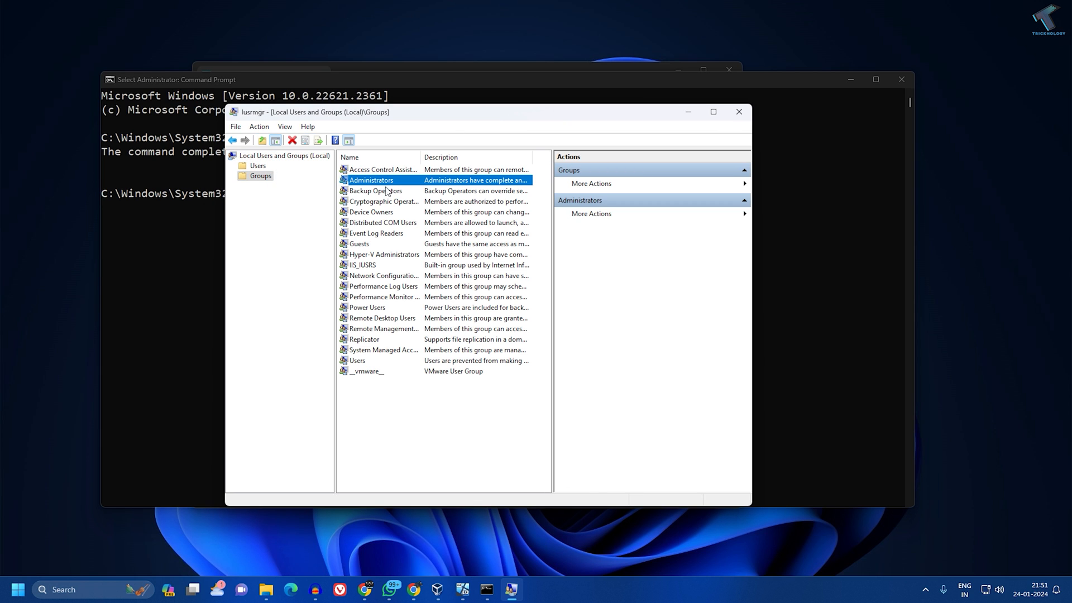
pyautogui.doubleClick(371, 180)
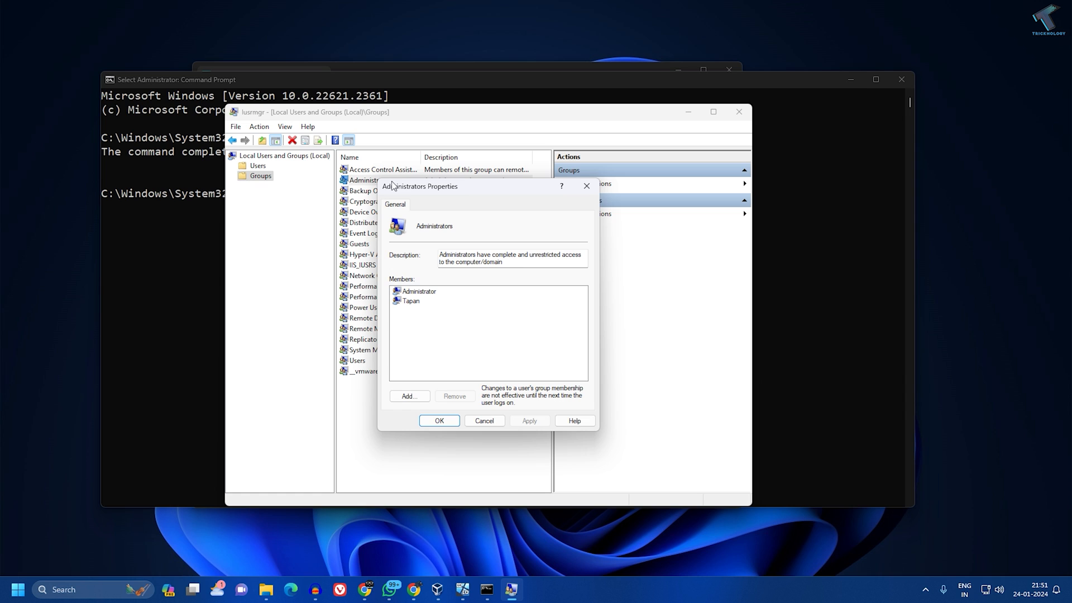
pyautogui.click(410, 396)
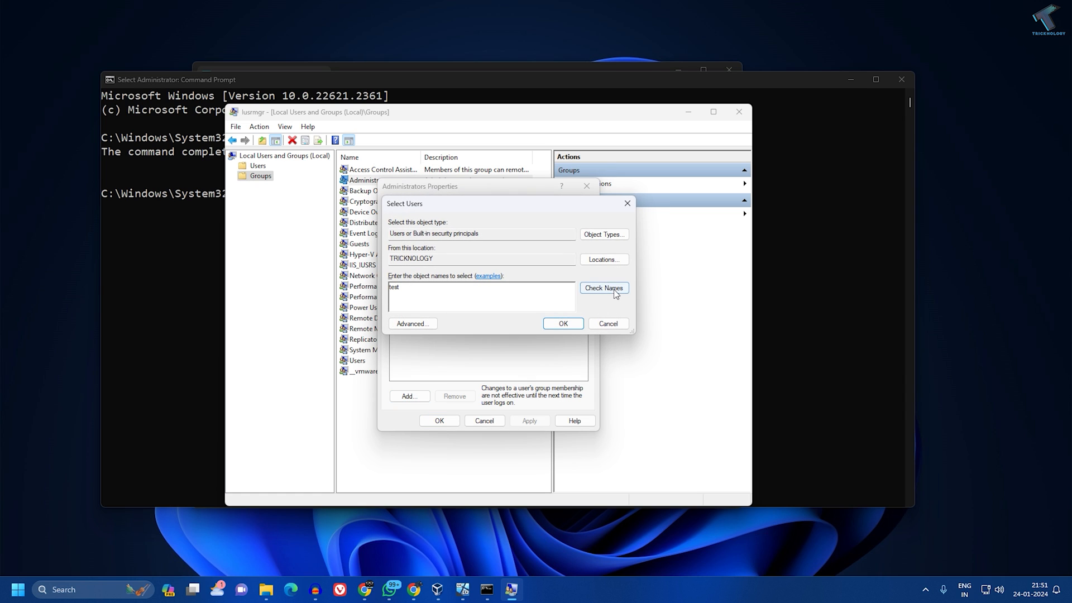
pyautogui.click(602, 287)
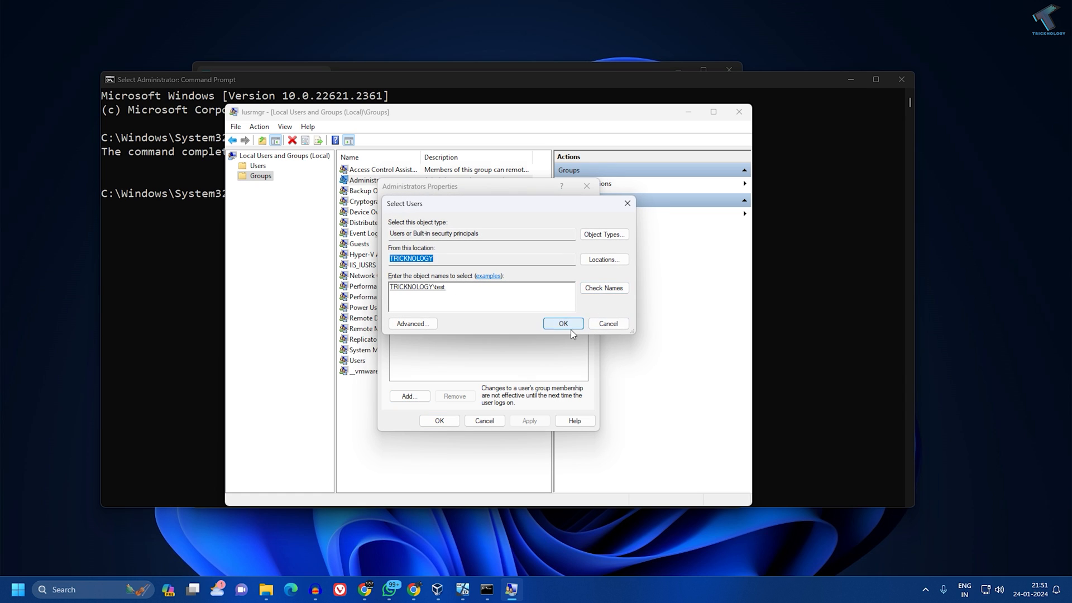
pyautogui.click(562, 323)
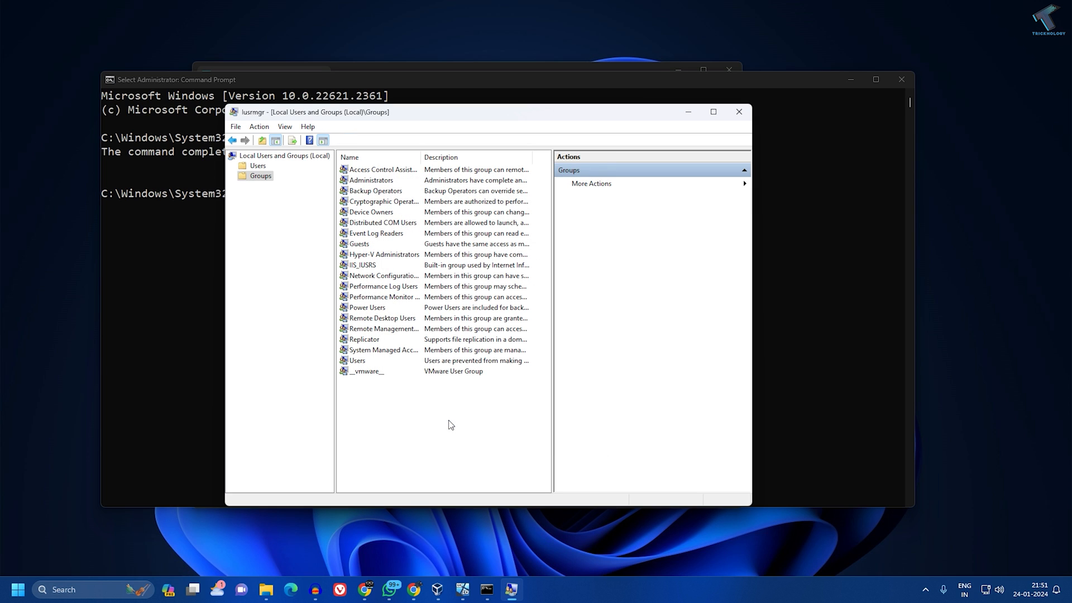
pyautogui.moveTo(453, 404)
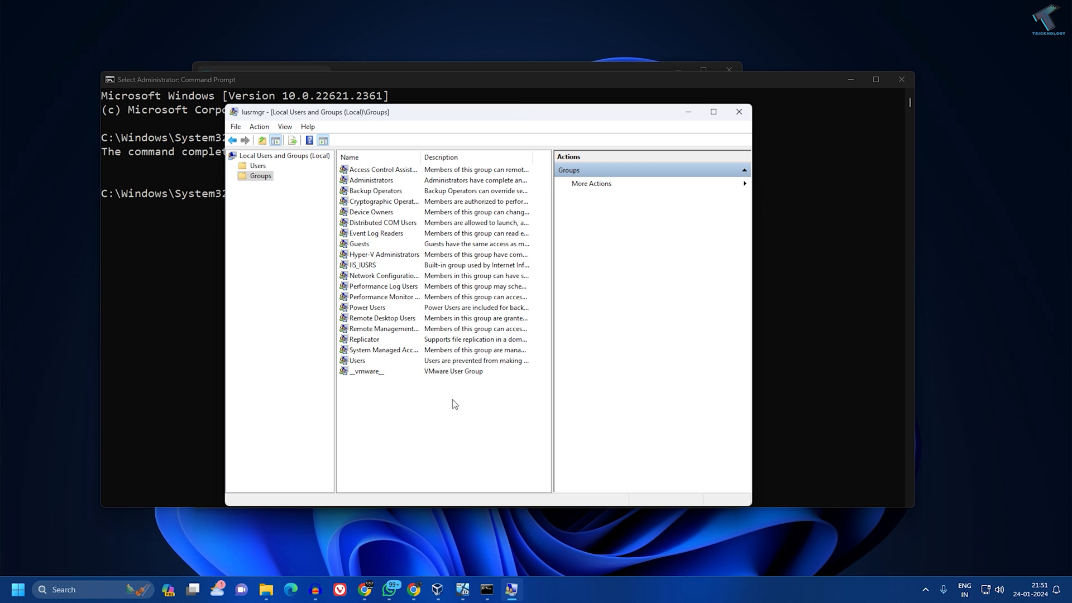
pyautogui.click(738, 112)
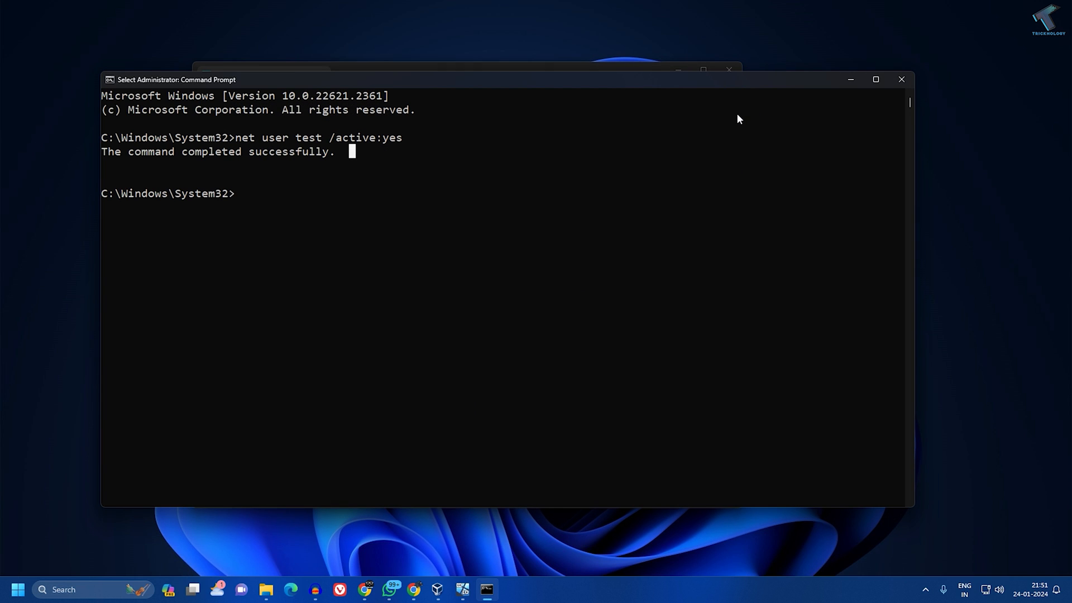